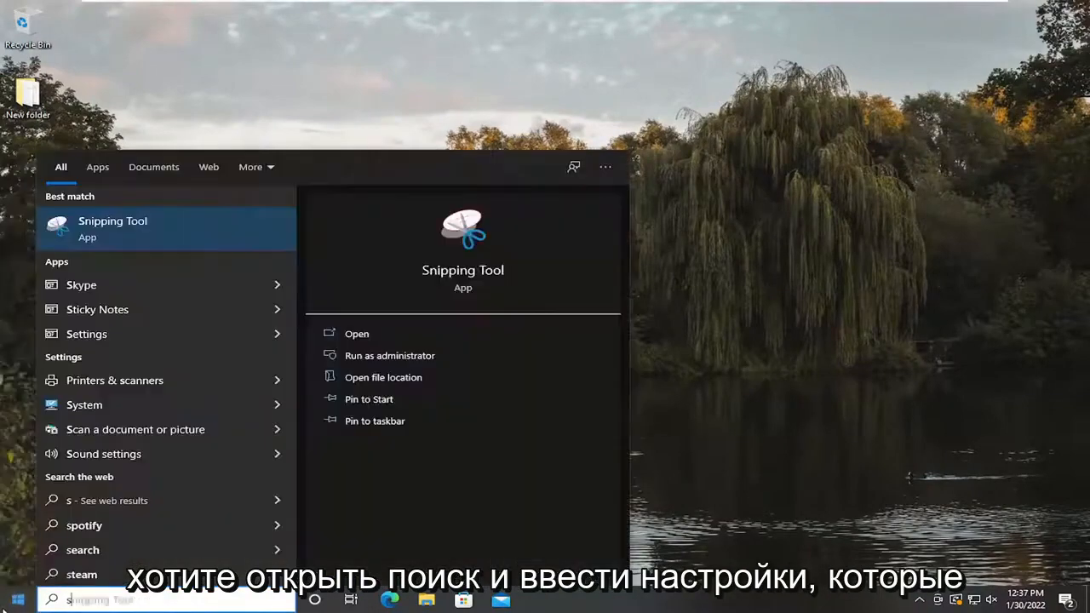
Step: Search for 'settings' and launch the Settings app from Best match
{"action": "type", "text": "settings"}
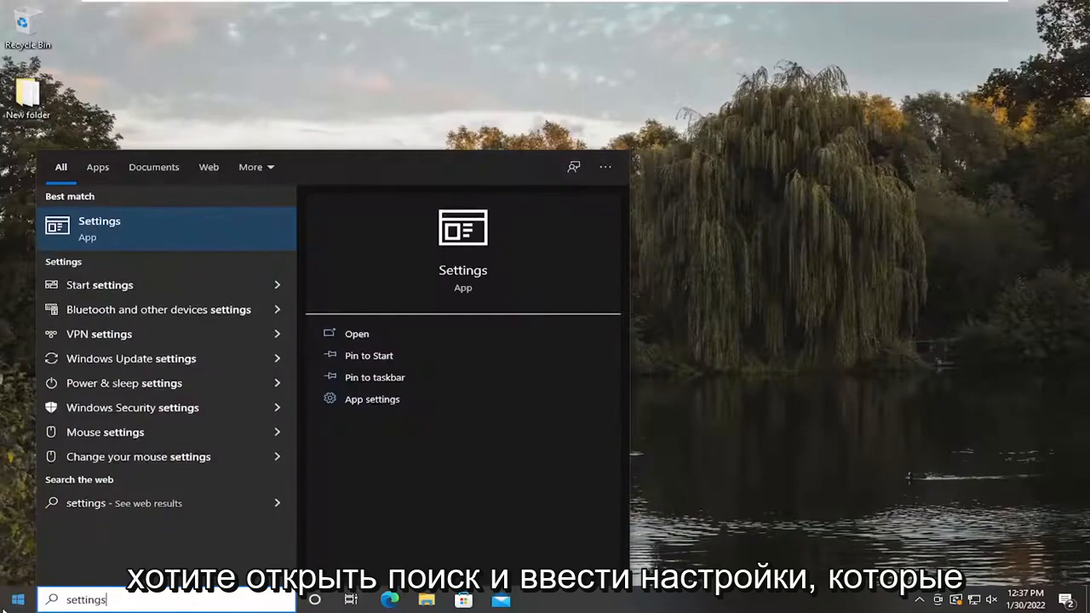
{"action": "left_click", "coordinate": [98, 221]}
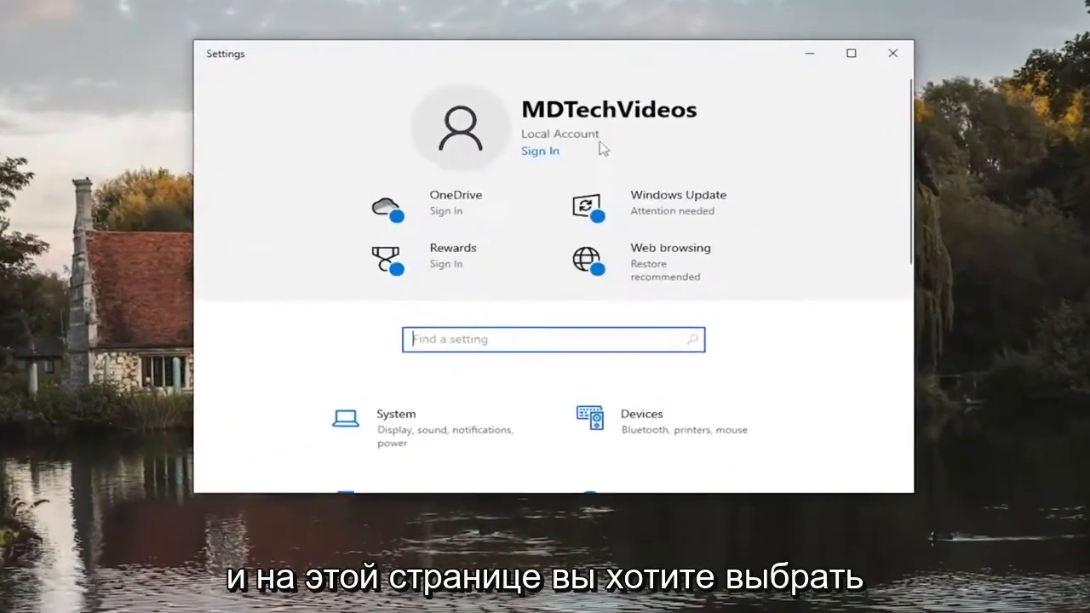
Step: Scroll the Display page and follow the 'Windows HD Color settings' link
{"action": "scroll", "scroll_direction": "down", "scroll_amount": 3}
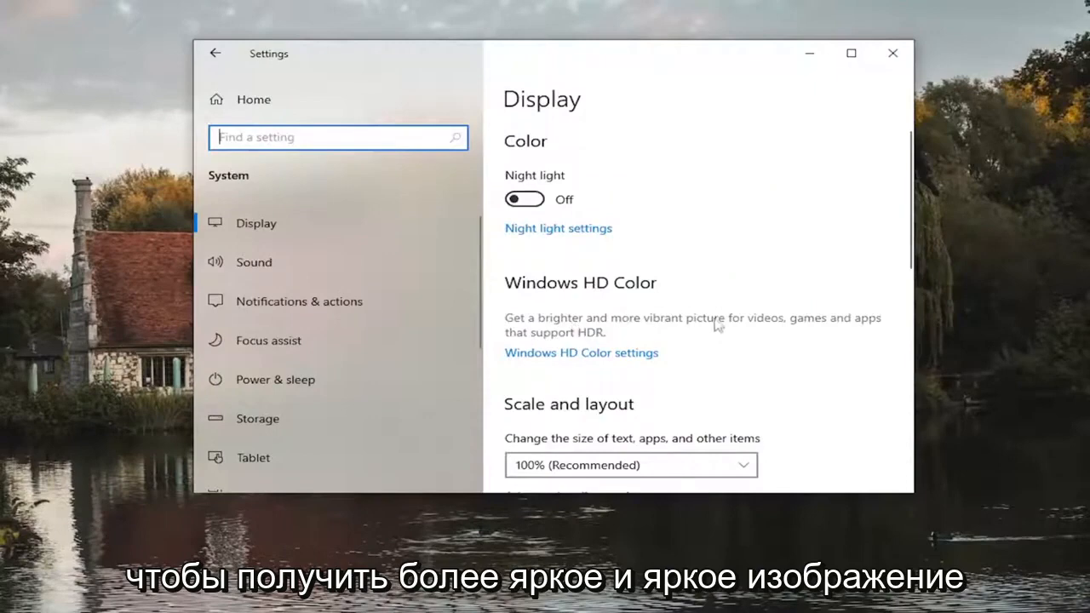
{"action": "mouse_move", "coordinate": [609, 353]}
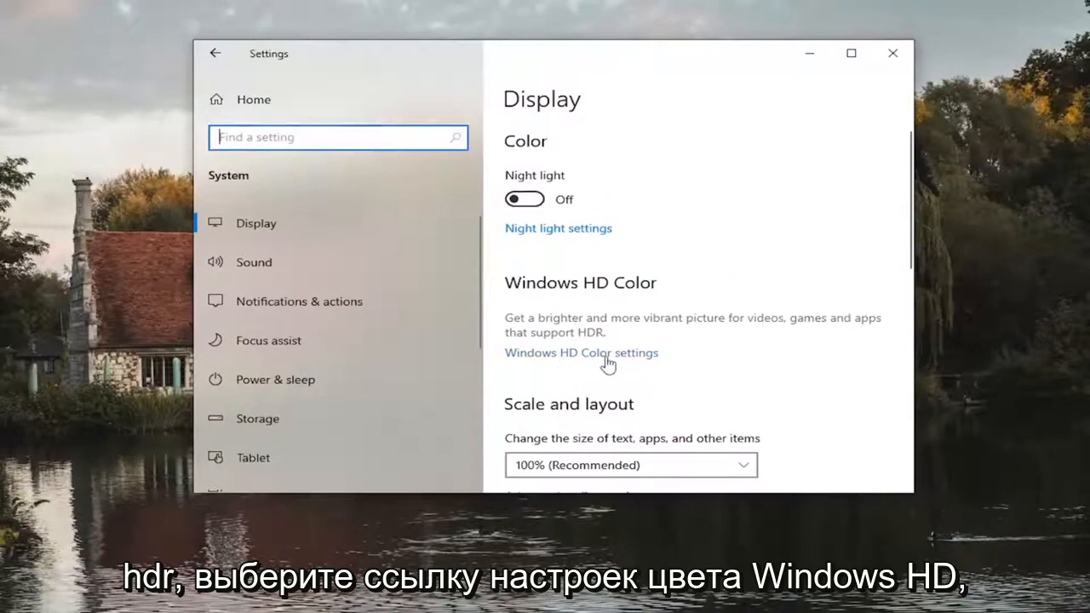
{"action": "left_click", "coordinate": [581, 352]}
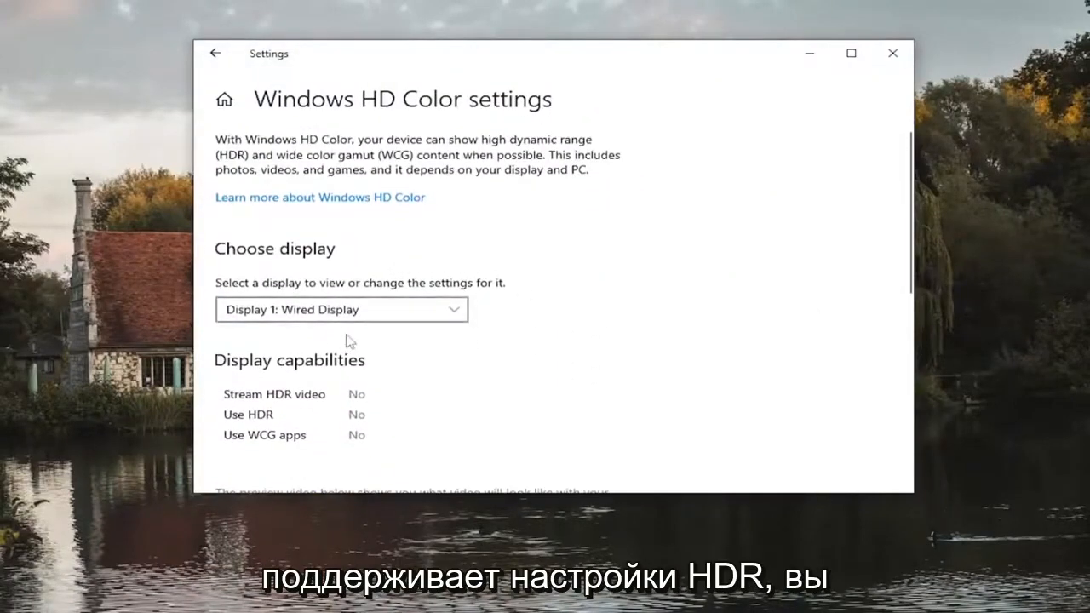
{"action": "mouse_move", "coordinate": [472, 151]}
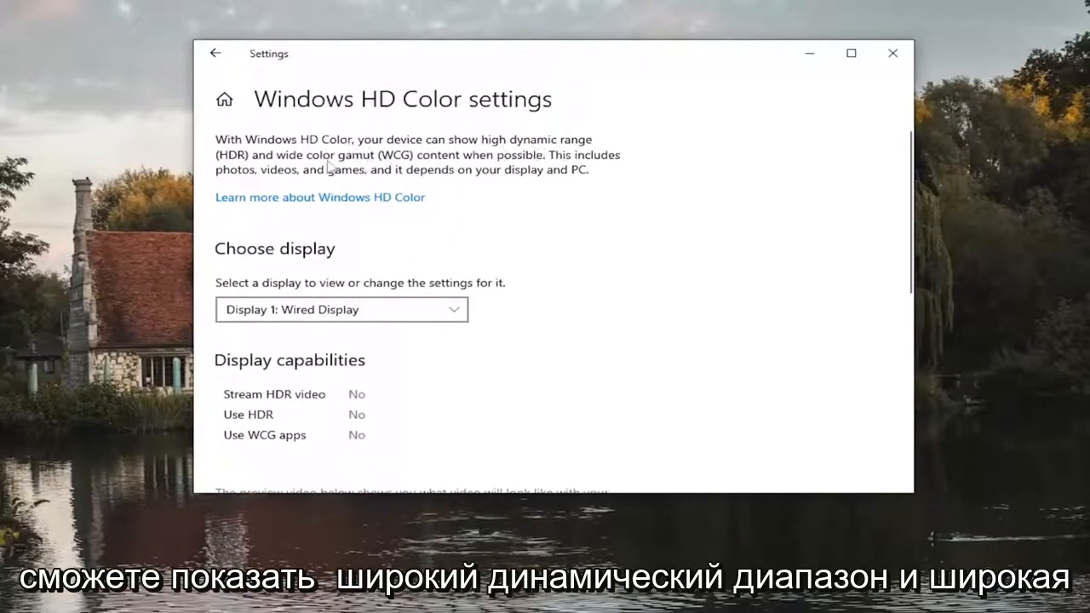
Step: Check Display 1's HDR capabilities, all reported No, then close Settings
{"action": "scroll", "scroll_direction": "down", "scroll_amount": 3}
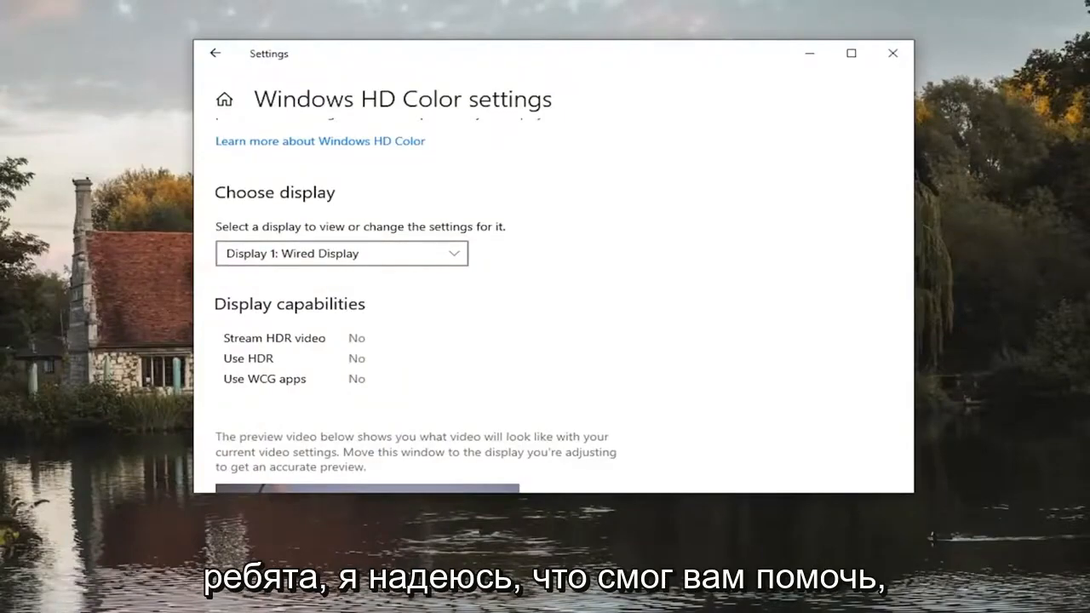
{"action": "left_click", "coordinate": [892, 53]}
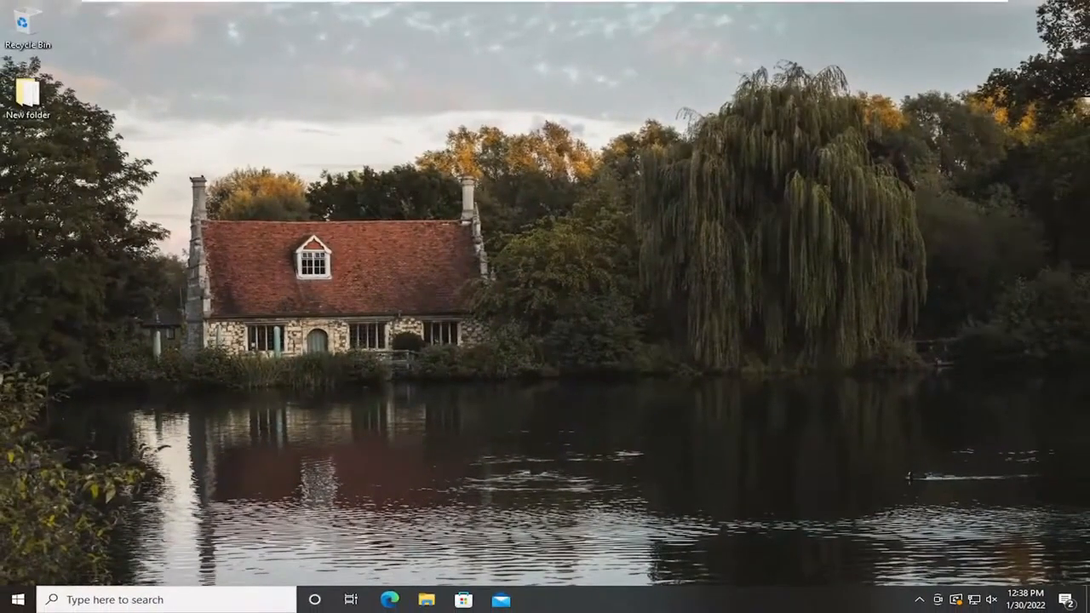